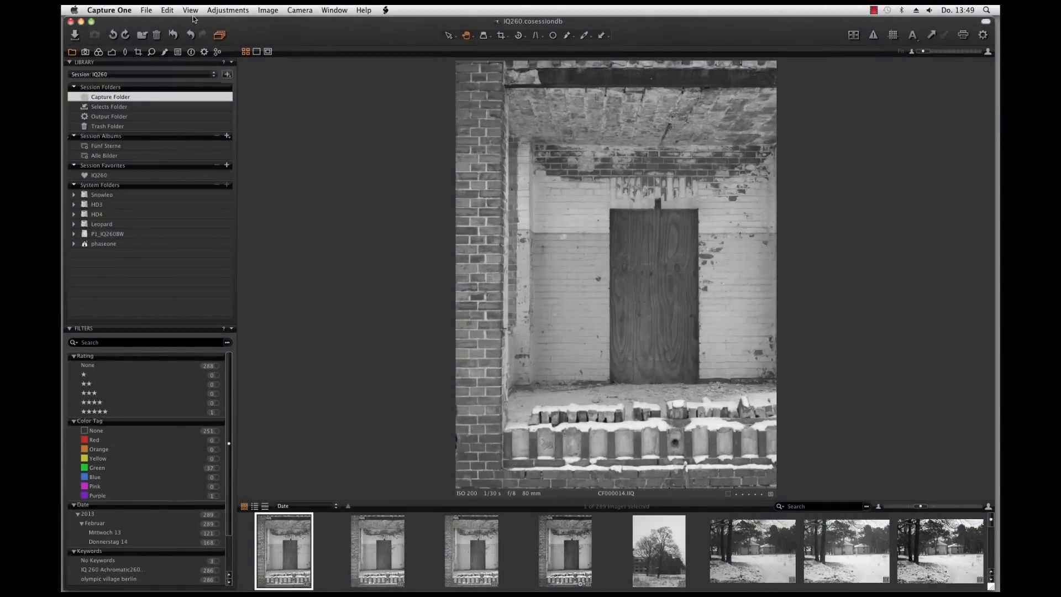
Lift the RGB tone curve upward to brighten the pool photo's walls
{"action": "left_click", "coordinate": [190, 10]}
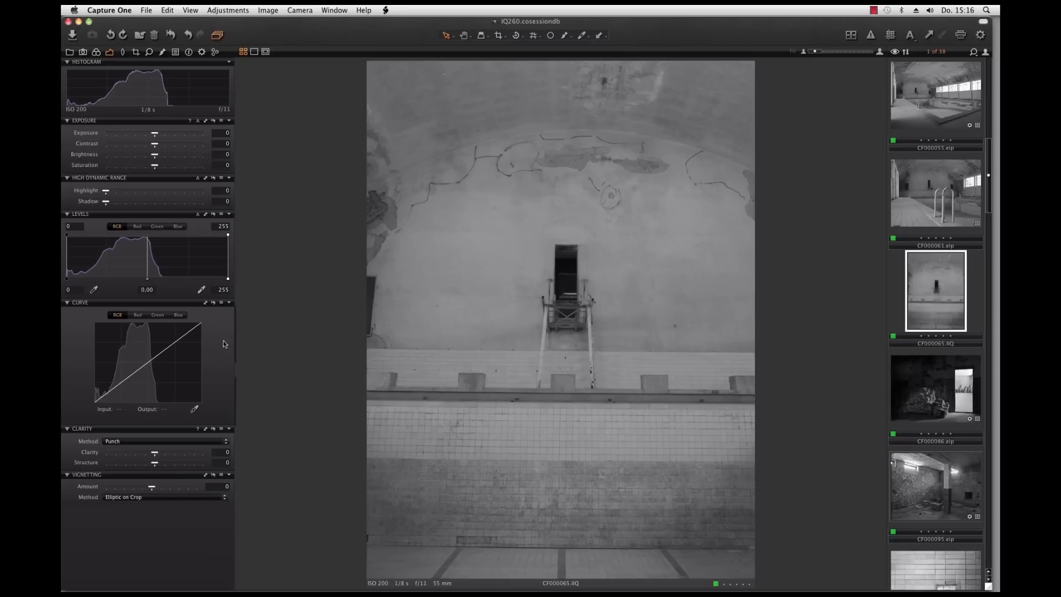
{"action": "left_click_drag", "start_coordinate": [106, 201], "coordinate": [121, 201]}
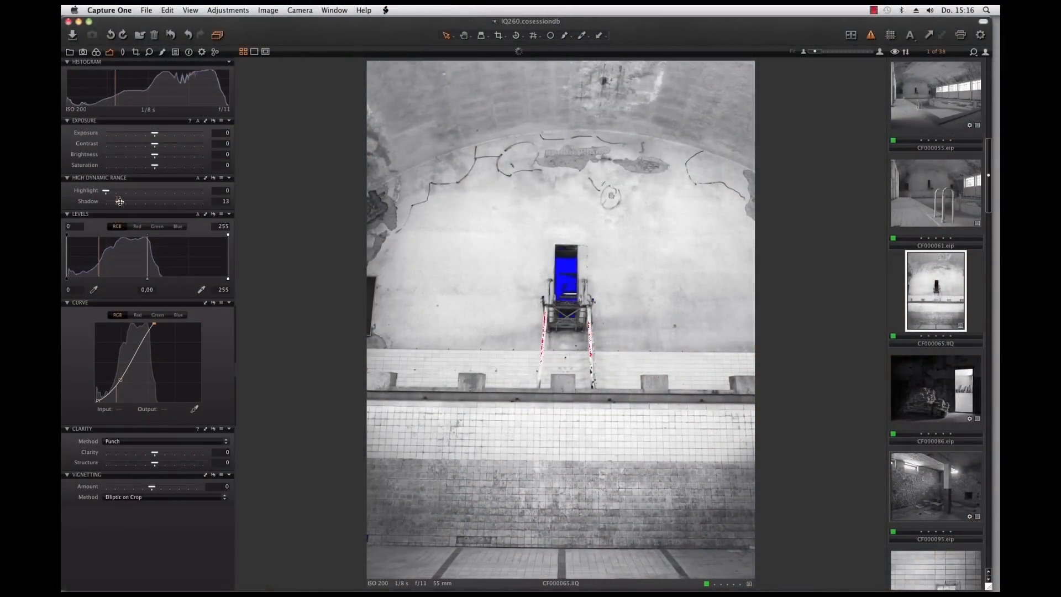
Raise HDR Shadow to about 18 and add a -0.84 EV darkening vignette
{"action": "left_click_drag", "start_coordinate": [121, 201], "coordinate": [126, 201]}
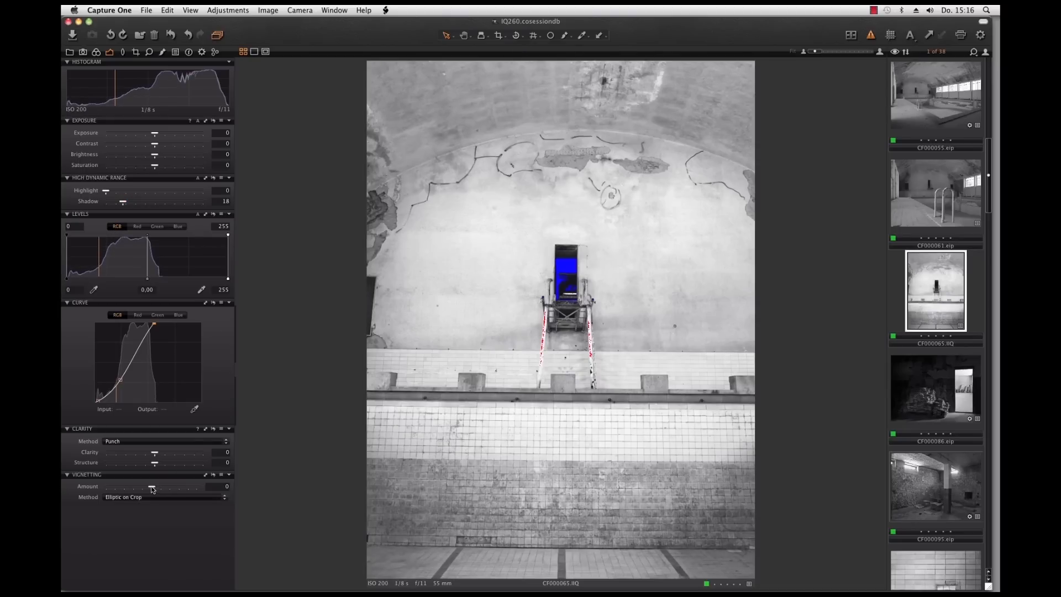
{"action": "left_click_drag", "start_coordinate": [153, 486], "coordinate": [143, 487]}
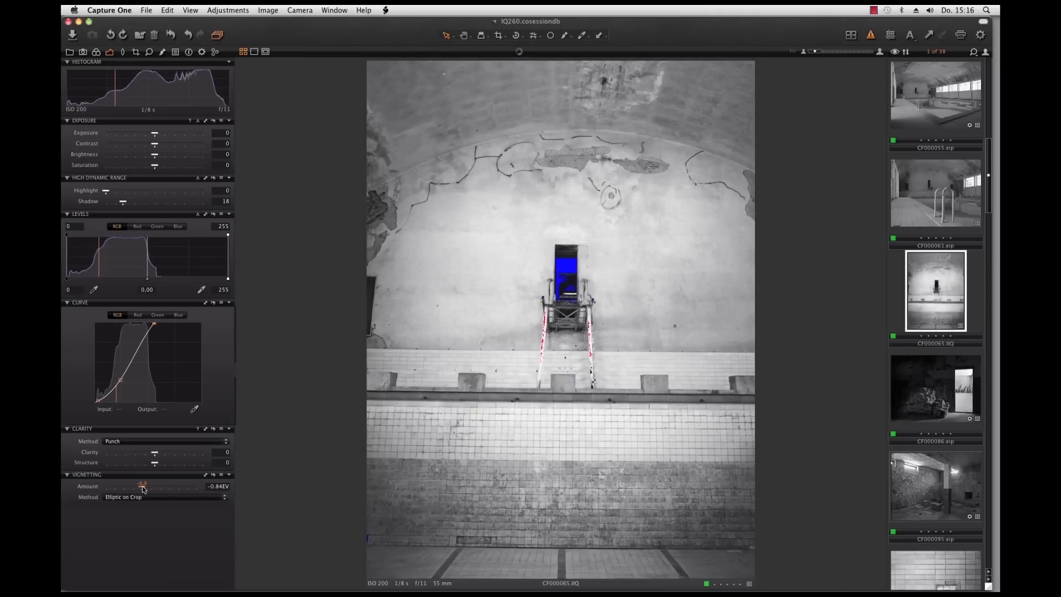
{"action": "left_click_drag", "start_coordinate": [142, 487], "coordinate": [140, 486]}
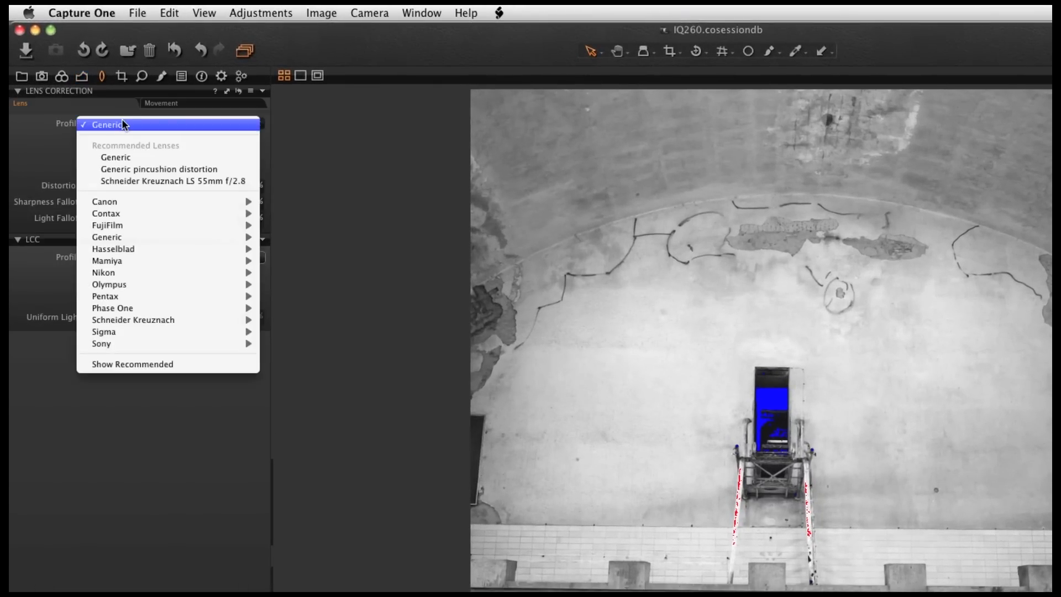
{"action": "mouse_move", "coordinate": [132, 319]}
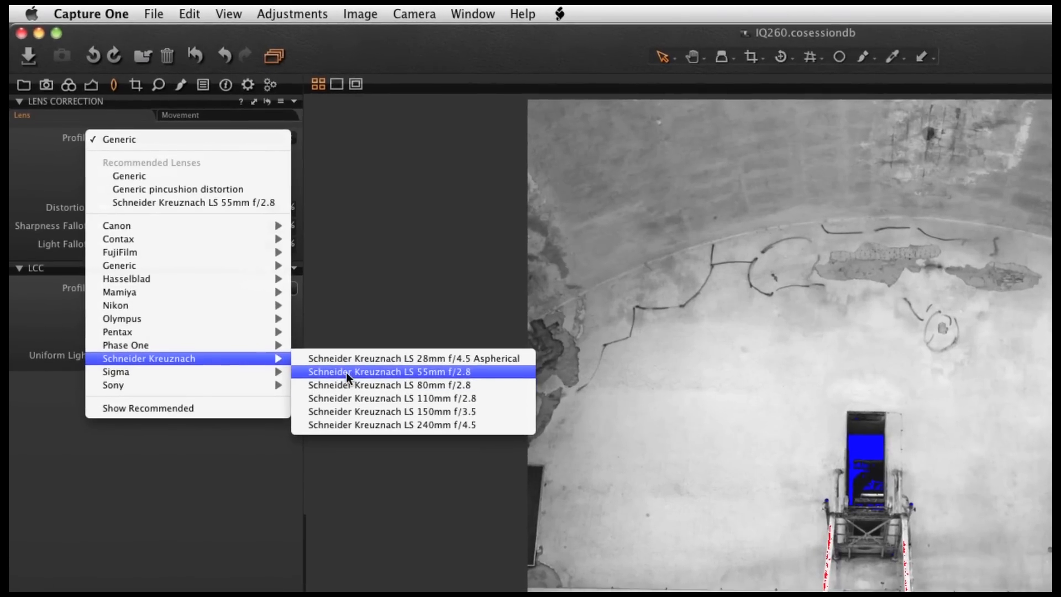
Select the Schneider Kreuznach LS 55mm f/2.8 lens correction profile
{"action": "left_click", "coordinate": [391, 372]}
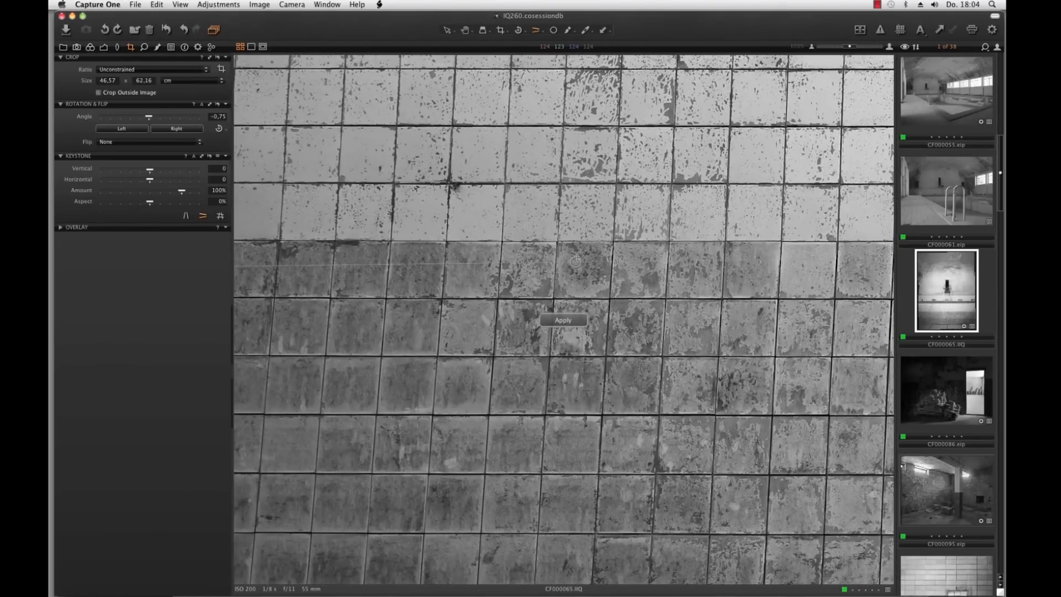
Rotate by -0.75° and apply keystone correction so the tile lines run true
{"action": "left_click", "coordinate": [562, 319]}
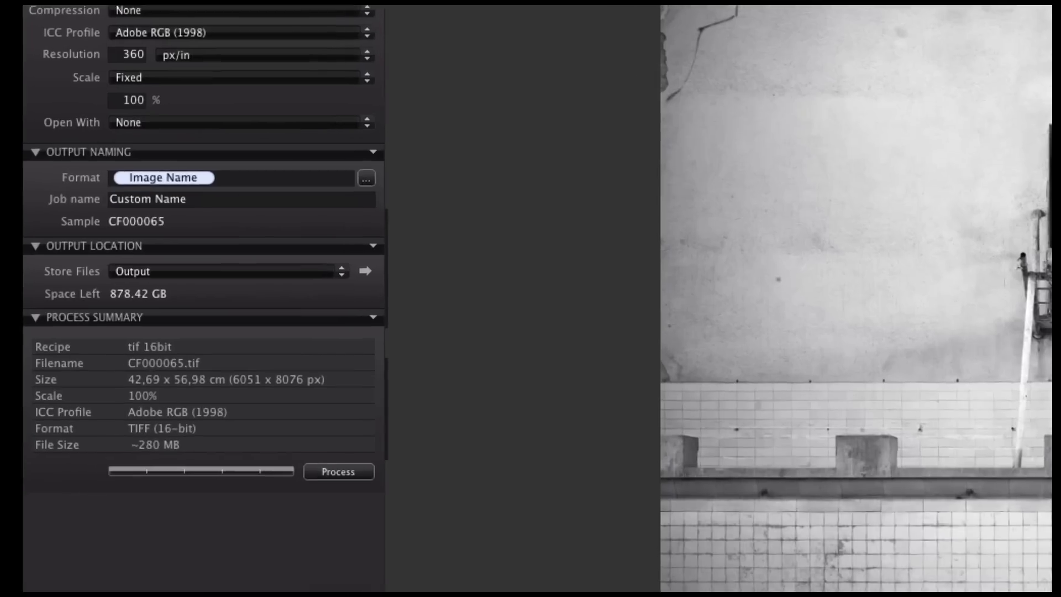
Process the photo with the 'tif 16bit' Adobe RGB output recipe
{"action": "left_click", "coordinate": [338, 472]}
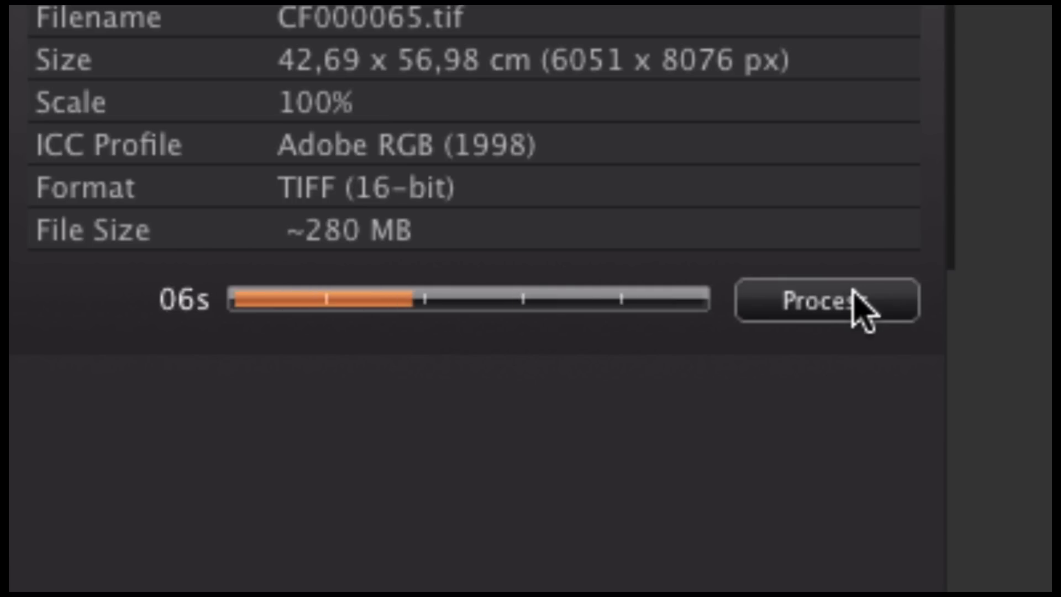